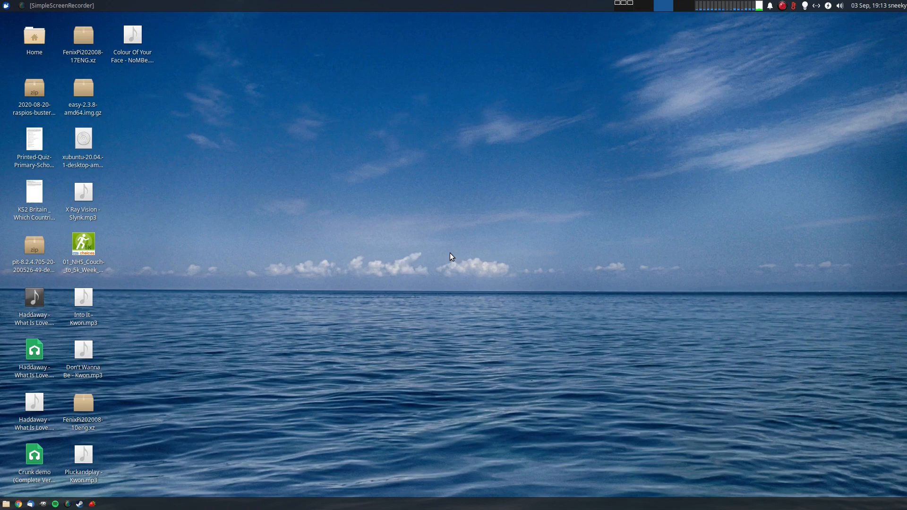
{"action": "mouse_move", "coordinate": [510, 217]}
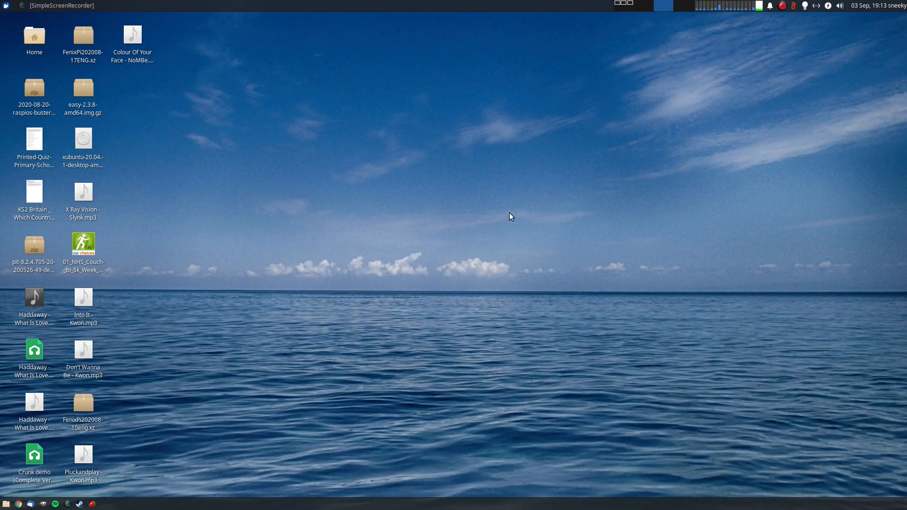
{"action": "mouse_move", "coordinate": [624, 6]}
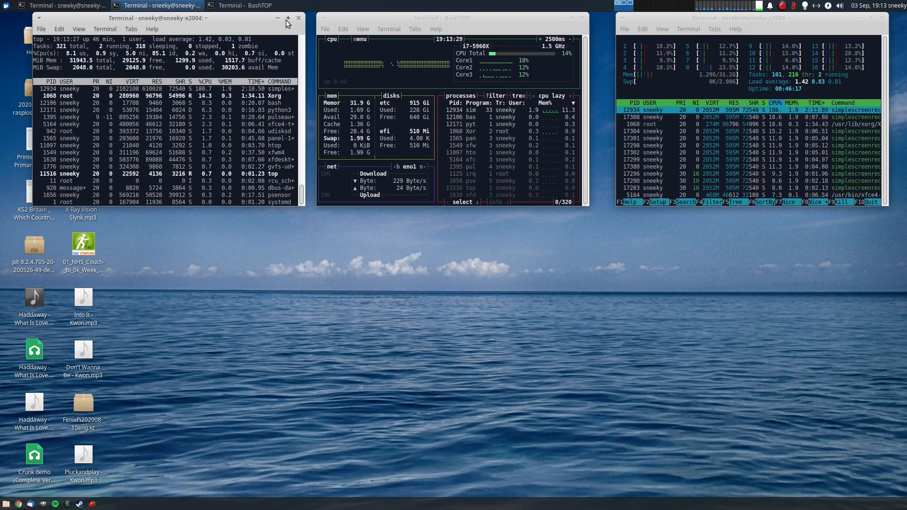
{"action": "left_click", "coordinate": [288, 18]}
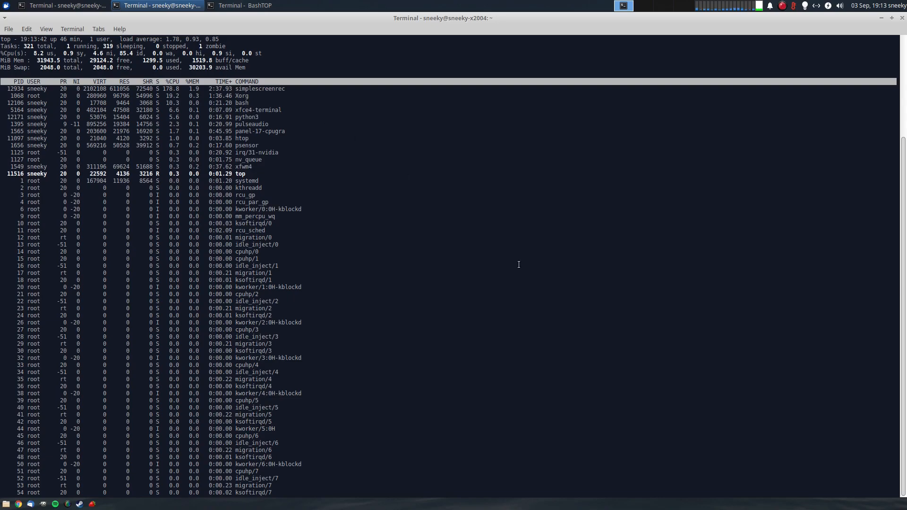
{"action": "mouse_move", "coordinate": [578, 311]}
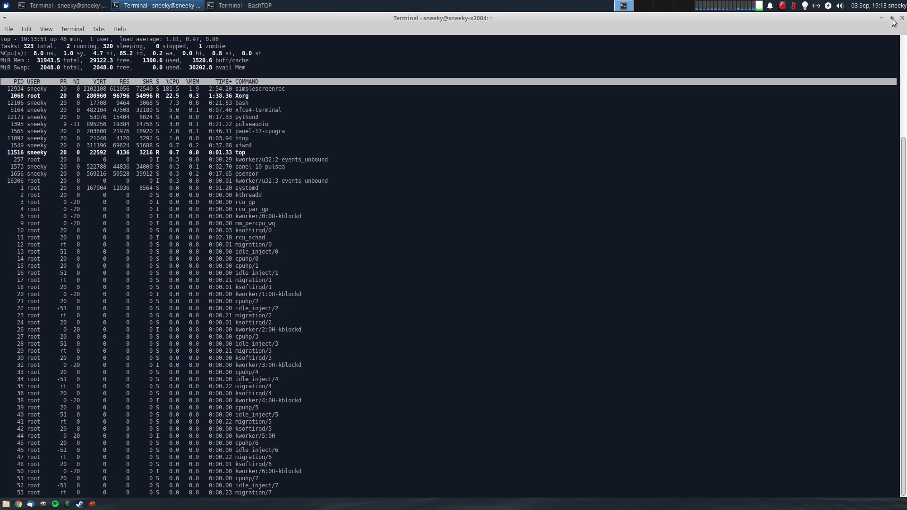
{"action": "left_click", "coordinate": [893, 18]}
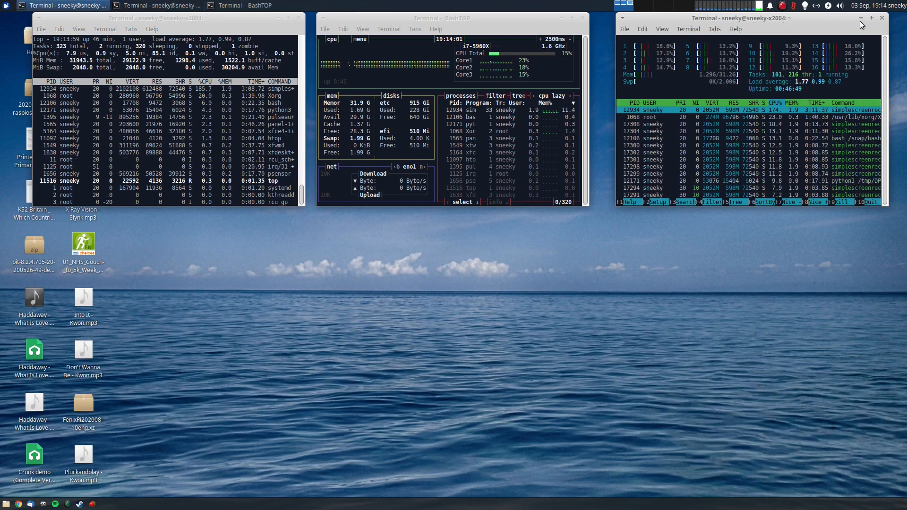
{"action": "left_click", "coordinate": [872, 18]}
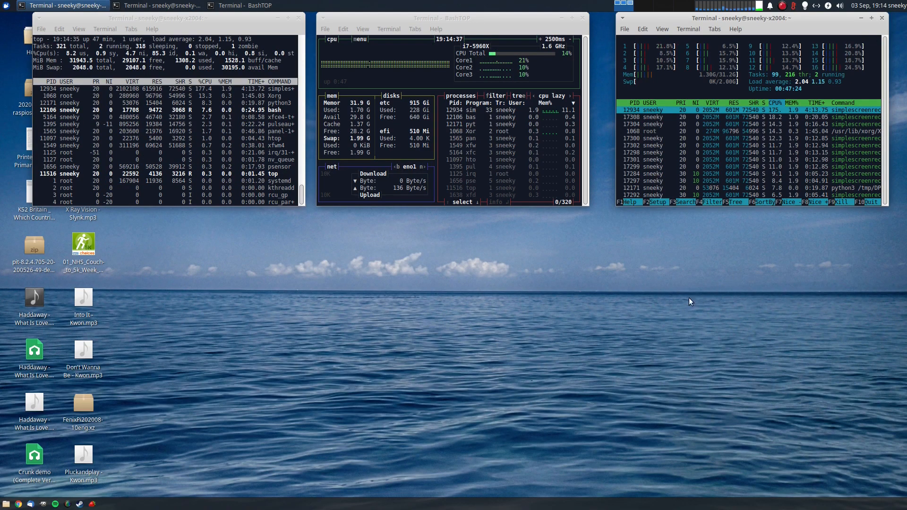
{"action": "left_click", "coordinate": [442, 18]}
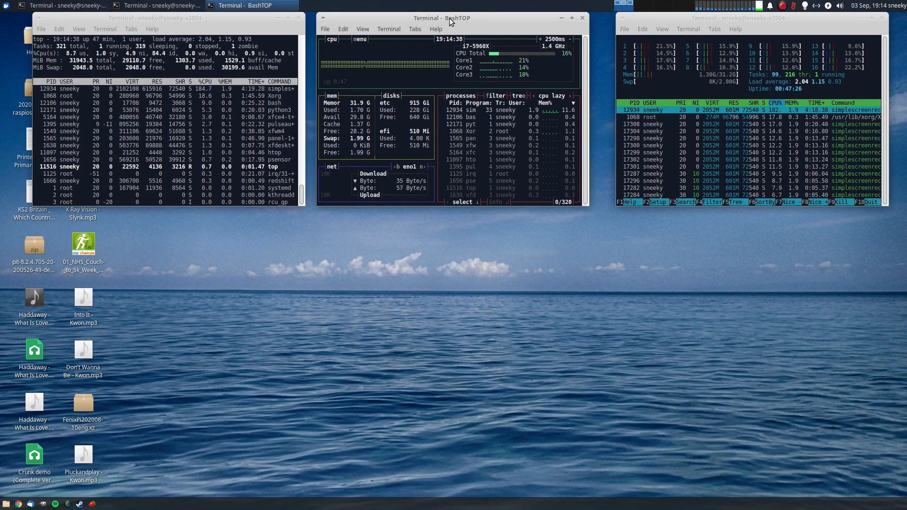
{"action": "mouse_move", "coordinate": [507, 320]}
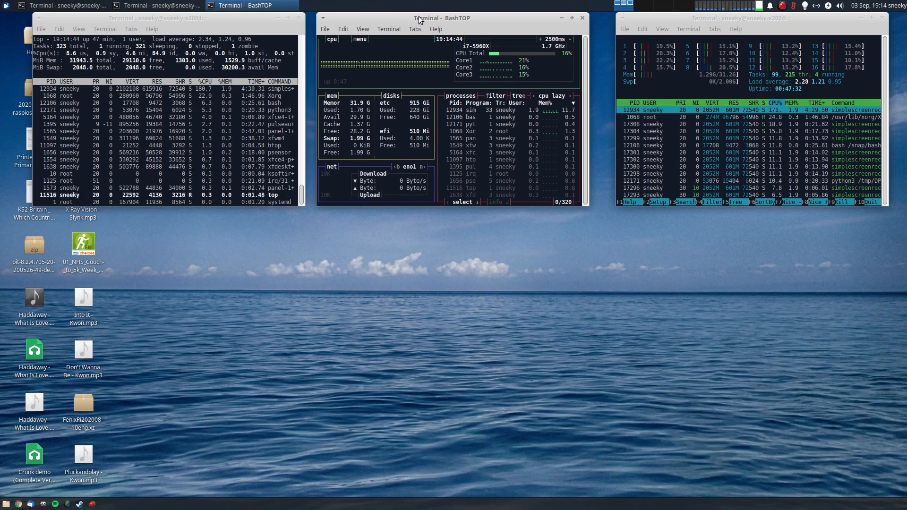
{"action": "mouse_move", "coordinate": [569, 26]}
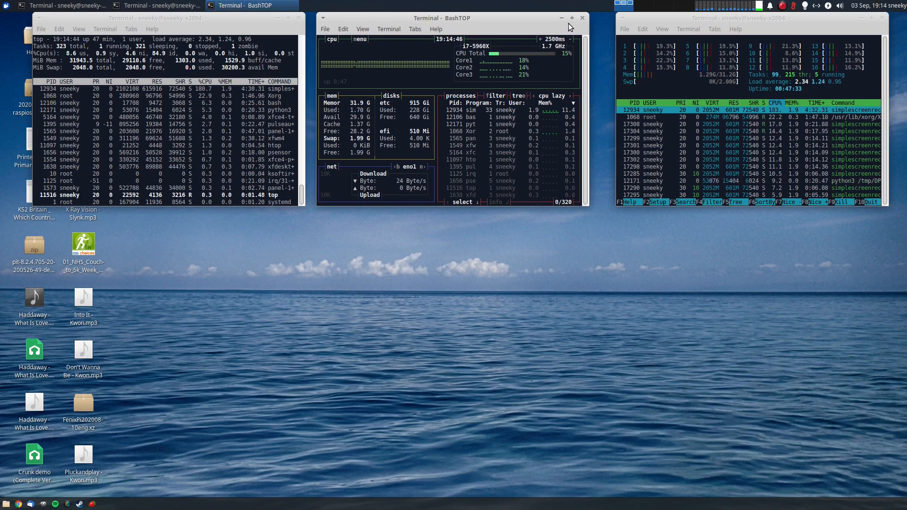
- Maximise the BashTOP terminal so its readings fill the screen
{"action": "left_click", "coordinate": [571, 18]}
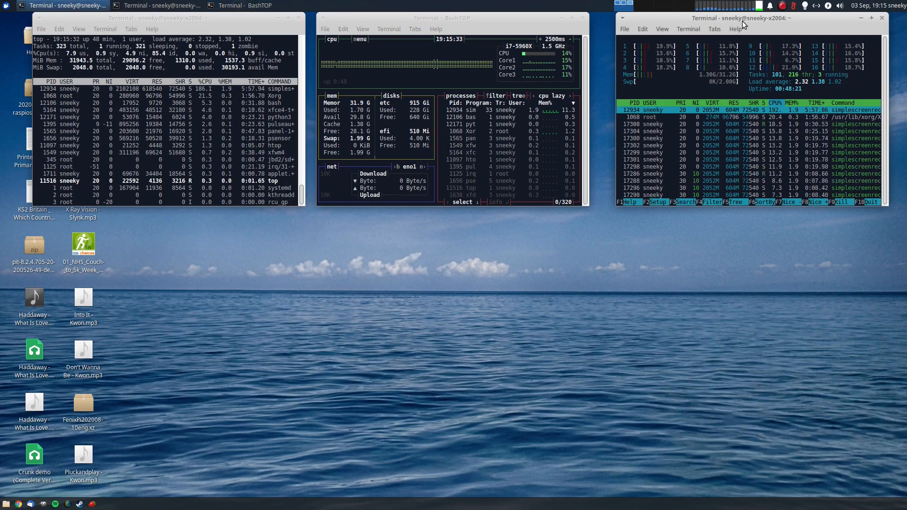
{"action": "mouse_move", "coordinate": [749, 249]}
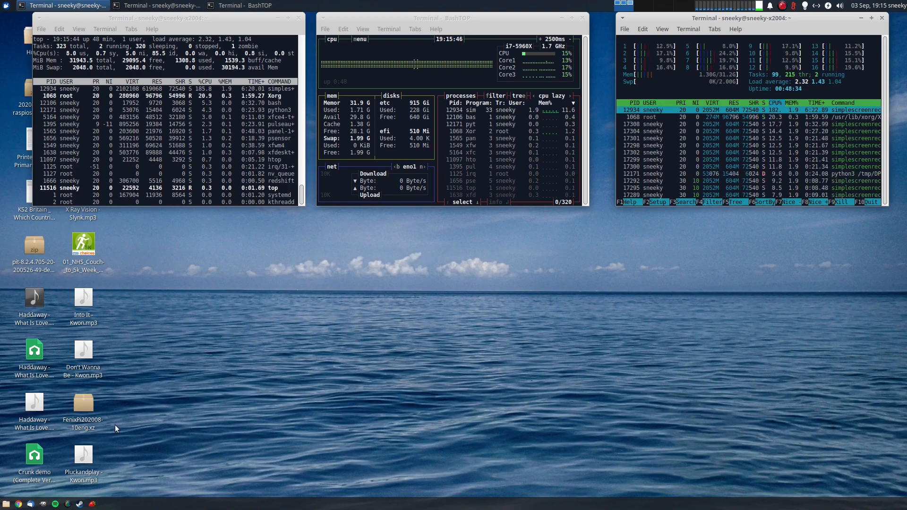
{"action": "mouse_move", "coordinate": [428, 387]}
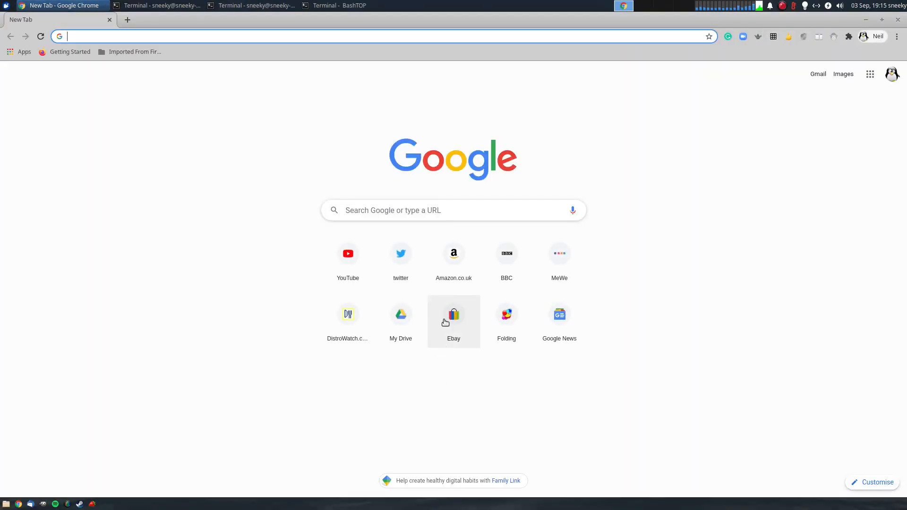
{"action": "mouse_move", "coordinate": [357, 381]}
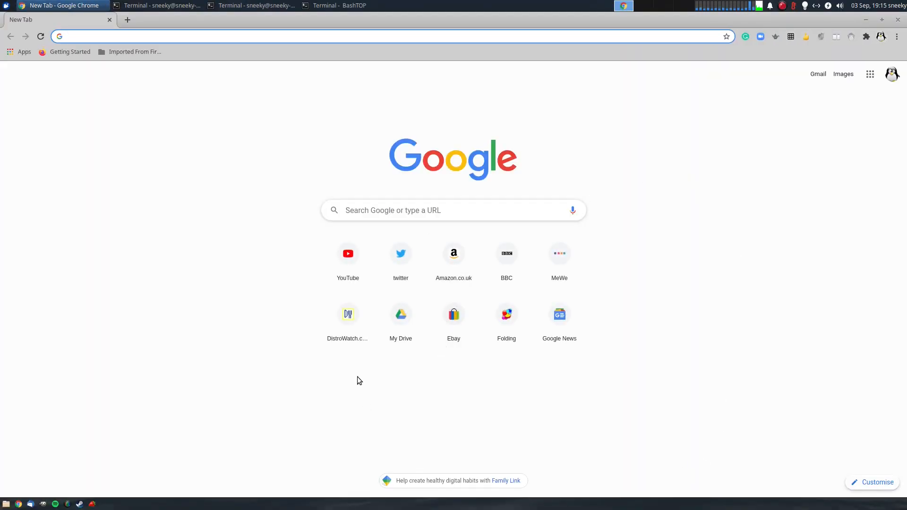
- From the channel's Uploads grid on YouTube, start playing the Super Tux Kart latest-release video
{"action": "left_click", "coordinate": [347, 253]}
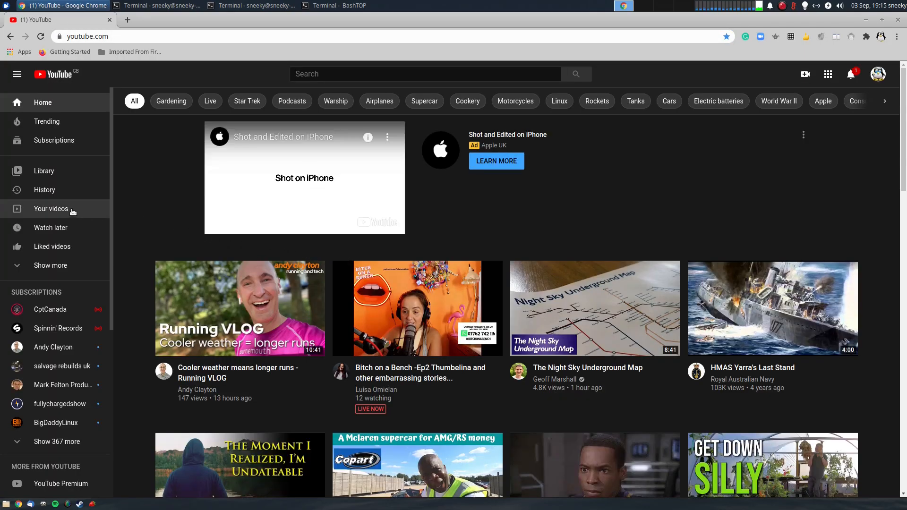
{"action": "left_click", "coordinate": [51, 209]}
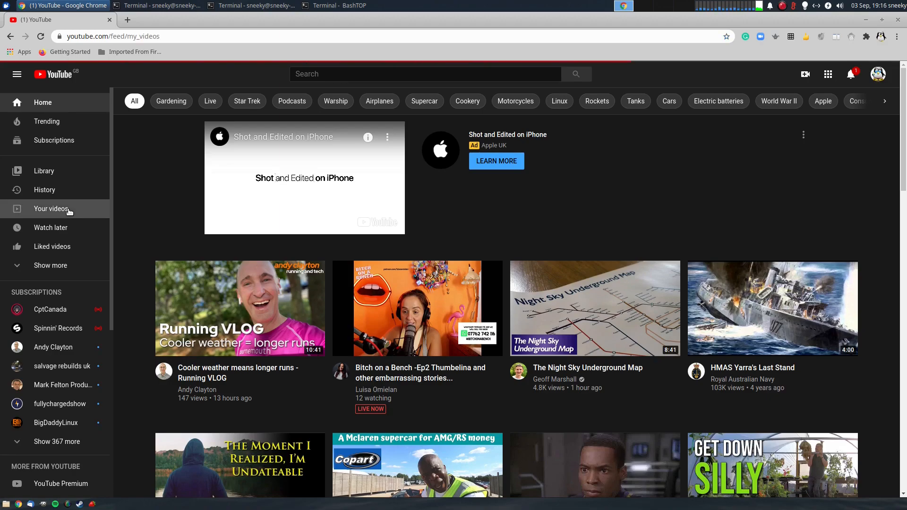
{"action": "left_click", "coordinate": [52, 209]}
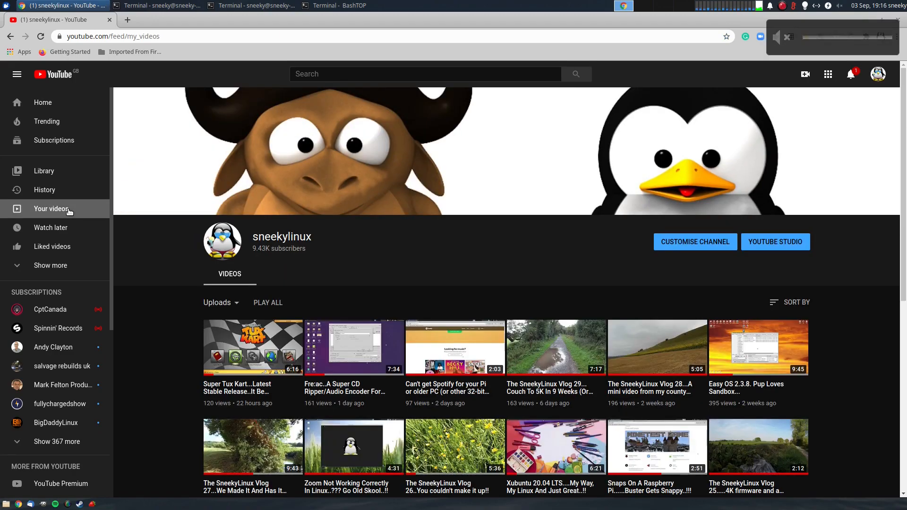
{"action": "scroll", "scroll_direction": "down", "scroll_amount": 3}
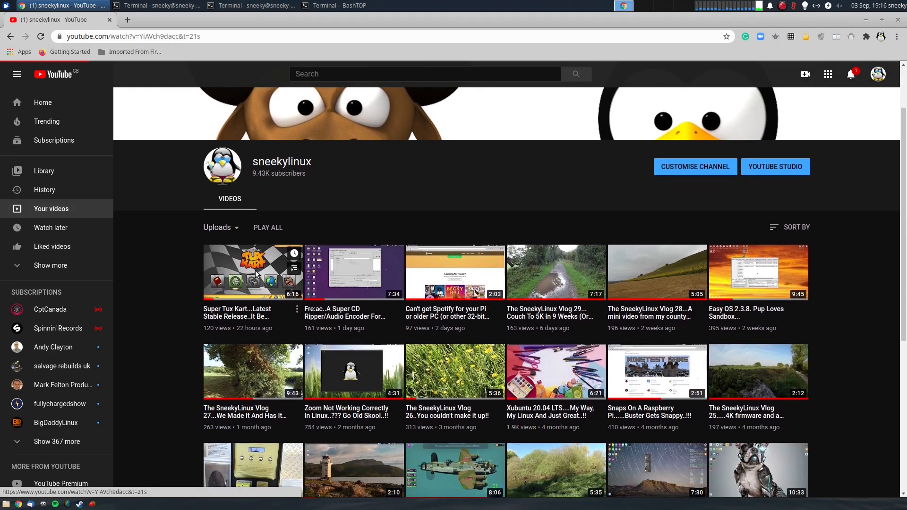
{"action": "left_click", "coordinate": [253, 272]}
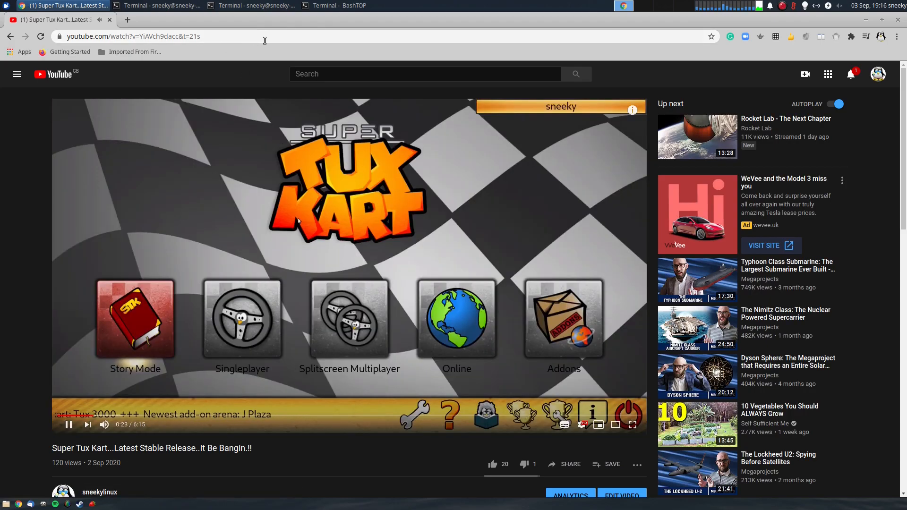
- Raise the bashtop, top and htop terminals from the taskbar so they sit over the playing video
{"action": "left_click", "coordinate": [345, 6]}
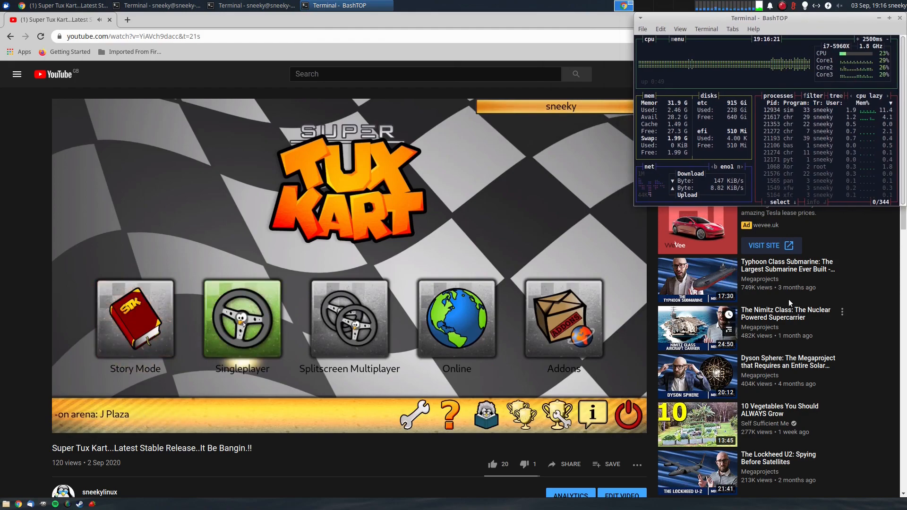
{"action": "mouse_move", "coordinate": [350, 319]}
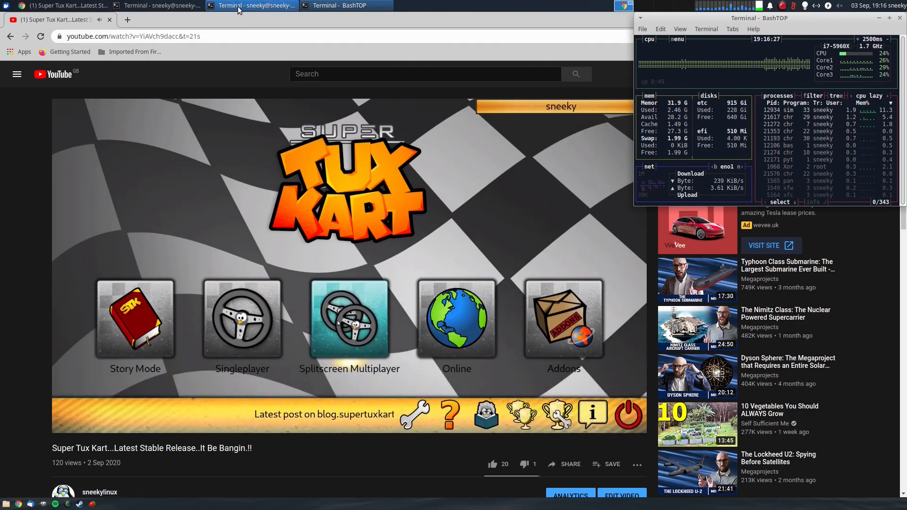
{"action": "left_click", "coordinate": [160, 5]}
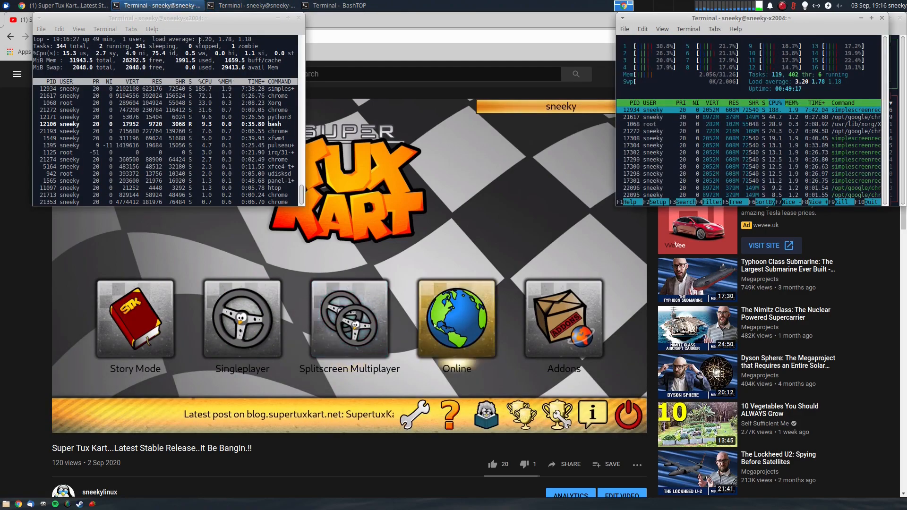
{"action": "left_click", "coordinate": [346, 6]}
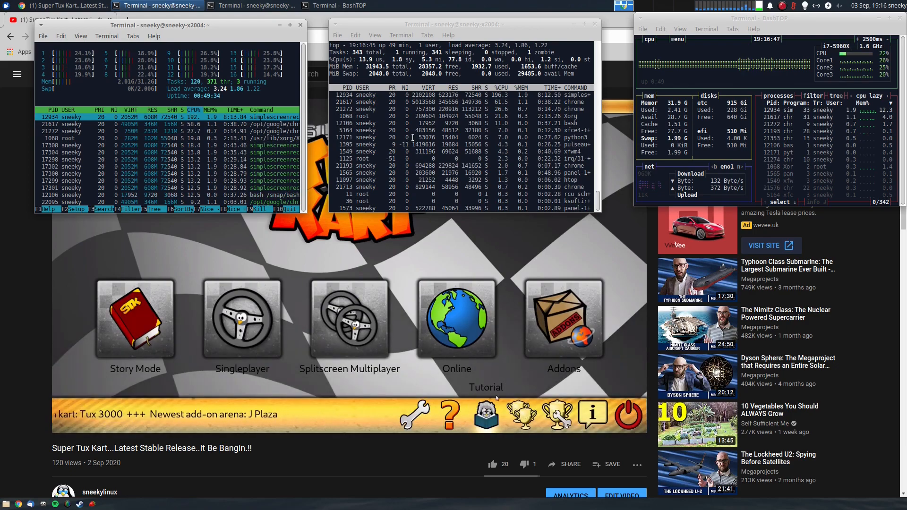
- Watch the load readings, scroll the page, then raise Chrome so the video plays unobstructed
{"action": "left_click", "coordinate": [563, 320]}
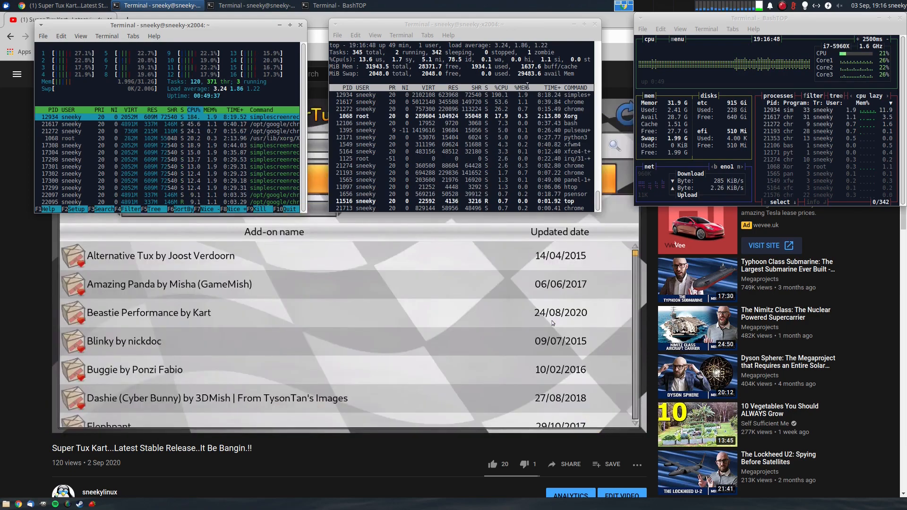
{"action": "mouse_move", "coordinate": [340, 253]}
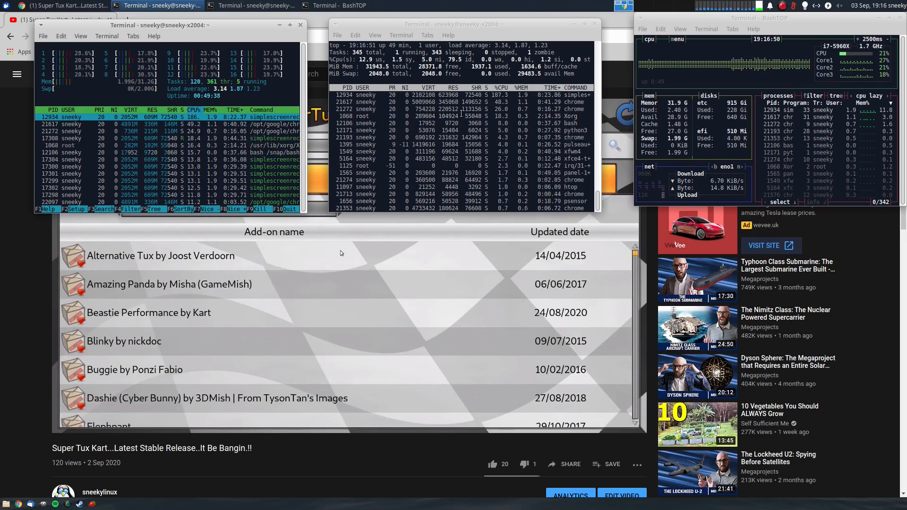
{"action": "scroll", "scroll_direction": "down", "scroll_amount": 3}
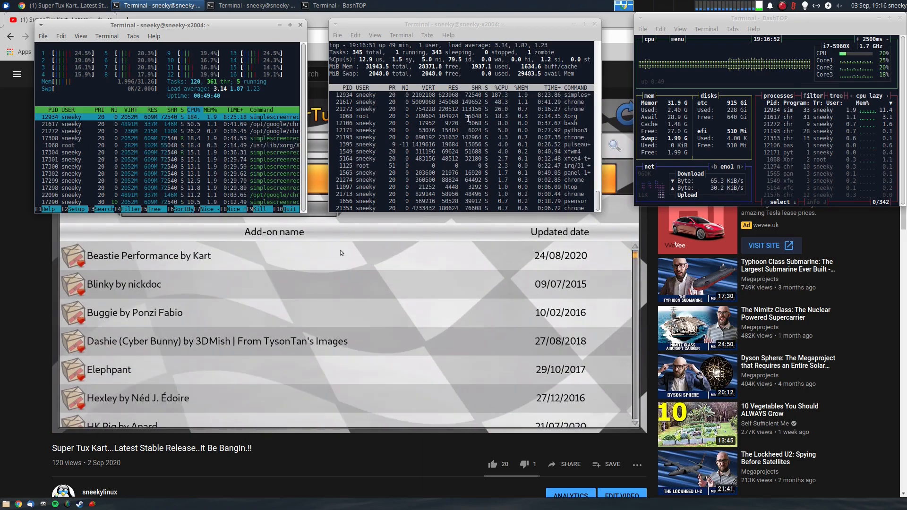
{"action": "scroll", "scroll_direction": "down", "scroll_amount": 3}
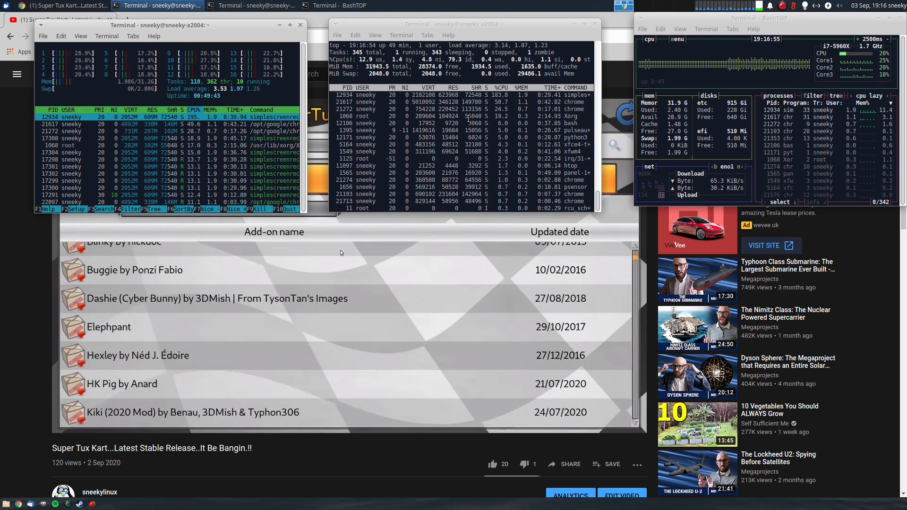
{"action": "scroll", "scroll_direction": "down", "scroll_amount": 3}
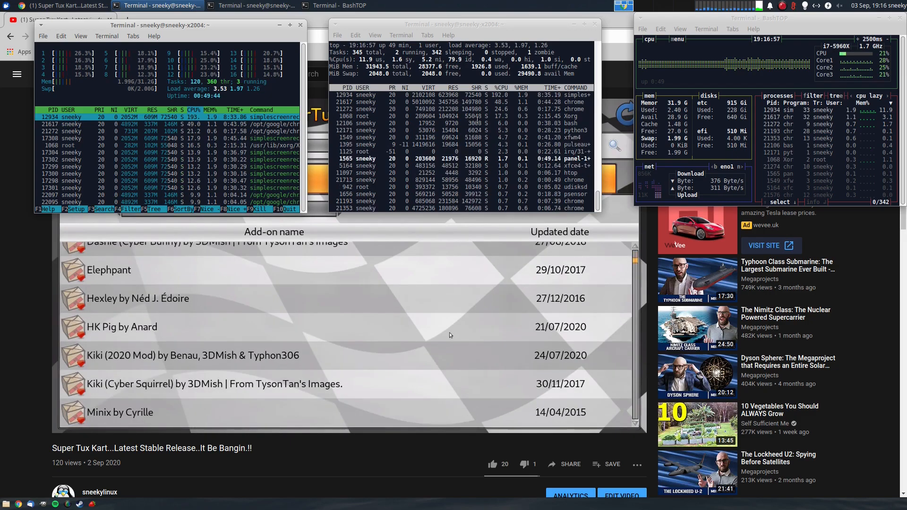
{"action": "scroll", "scroll_direction": "down", "scroll_amount": 3}
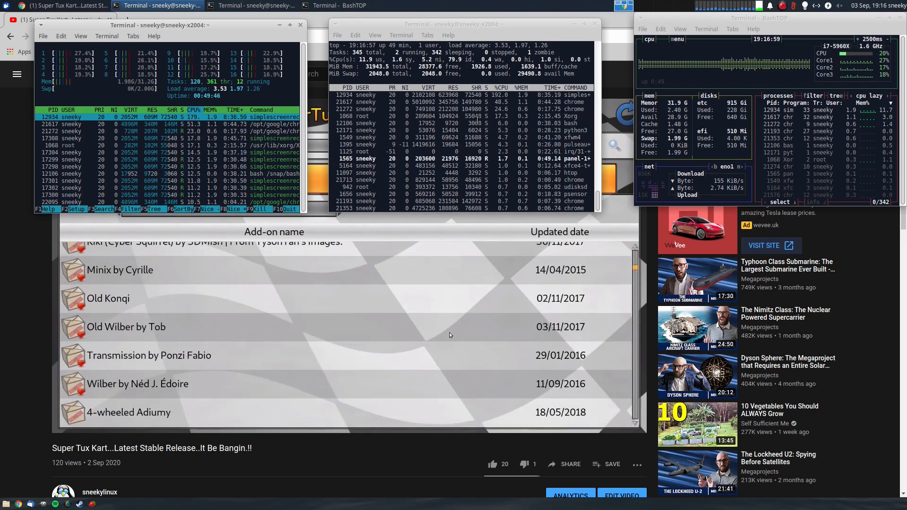
{"action": "scroll", "scroll_direction": "down", "scroll_amount": 3}
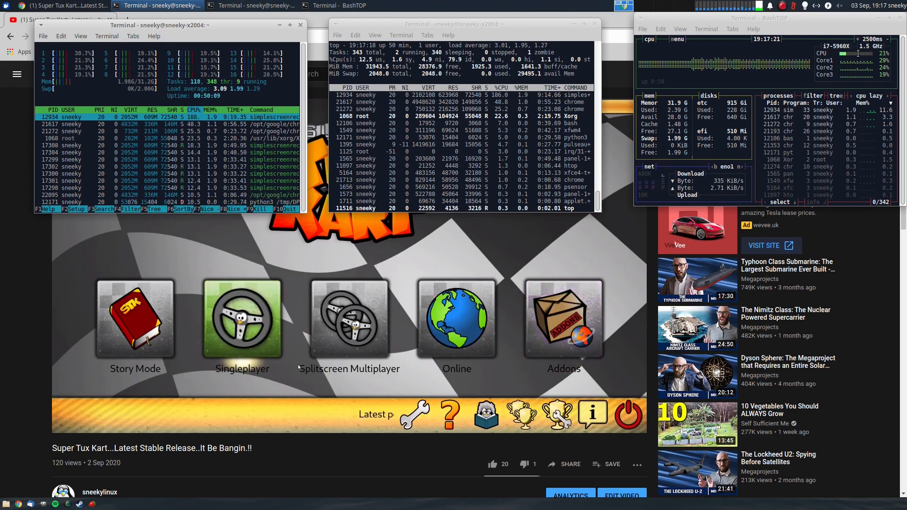
{"action": "mouse_move", "coordinate": [456, 320]}
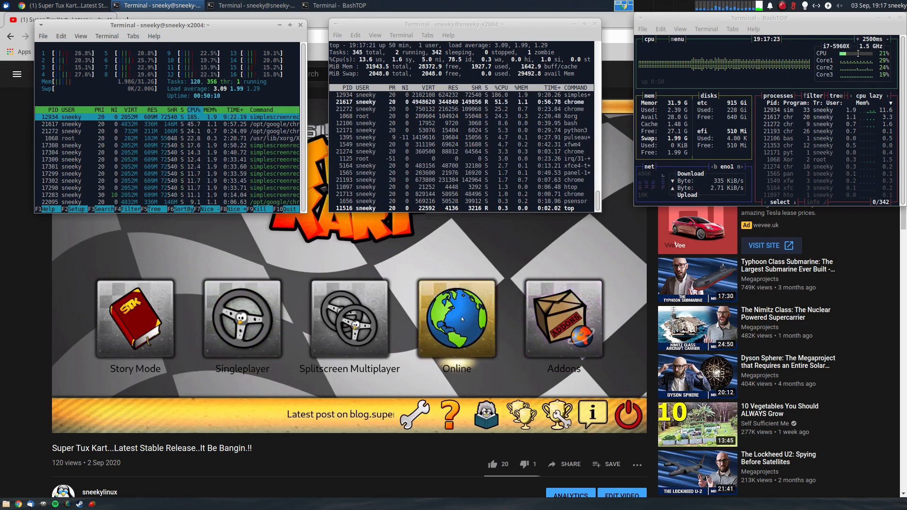
{"action": "left_click", "coordinate": [457, 320]}
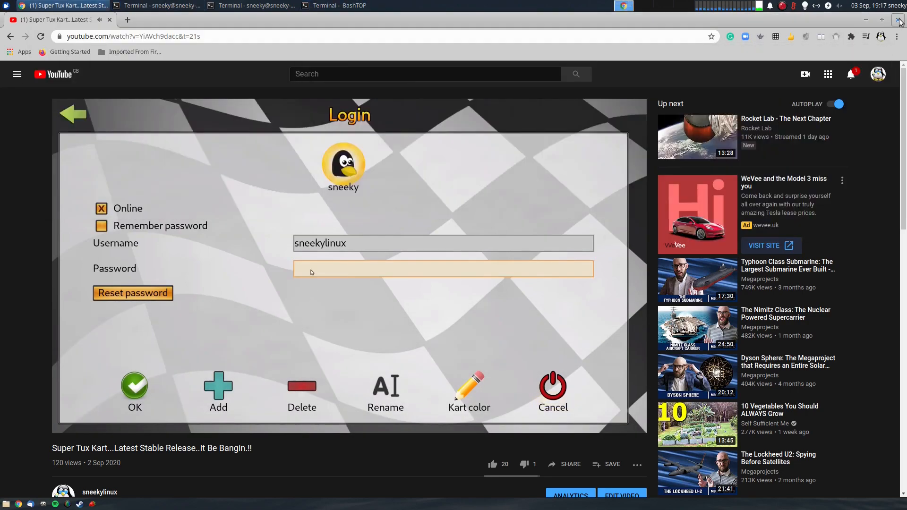
- Close the Chrome window so only the three monitors remain, showing lower CPU load
{"action": "left_click", "coordinate": [900, 19]}
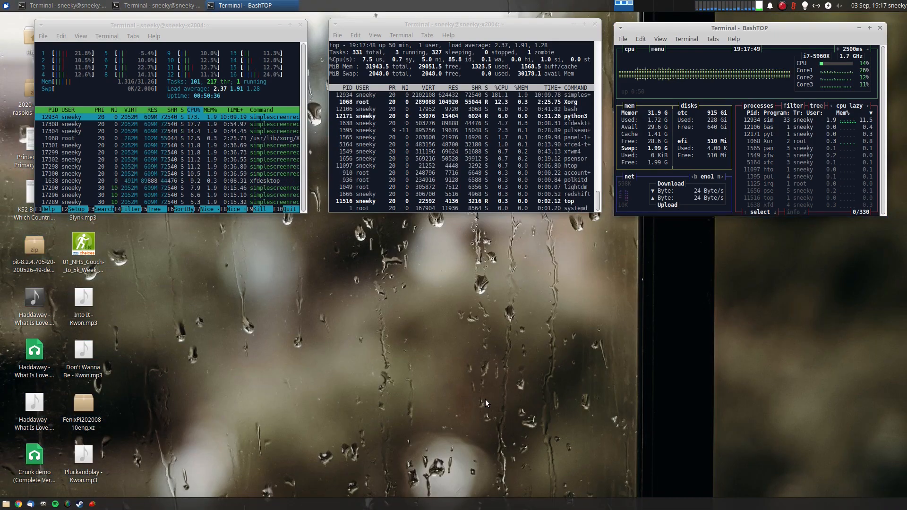
{"action": "mouse_move", "coordinate": [470, 400]}
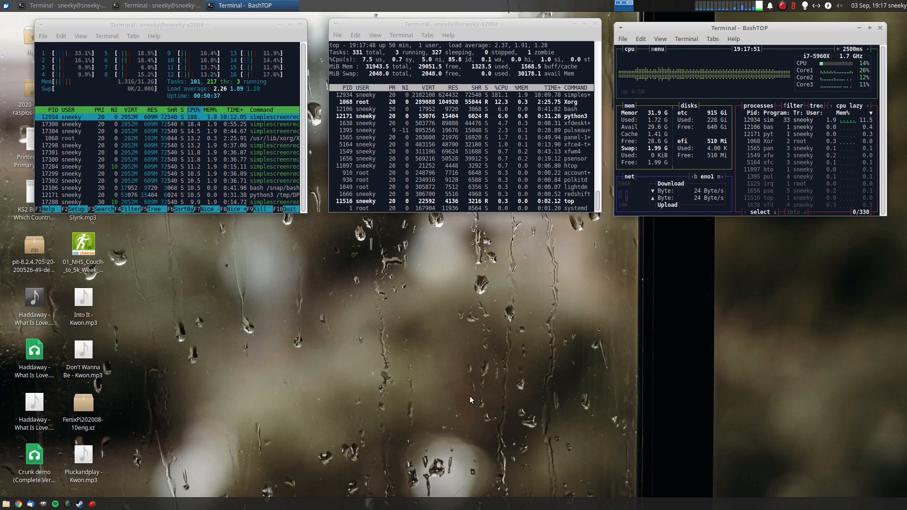